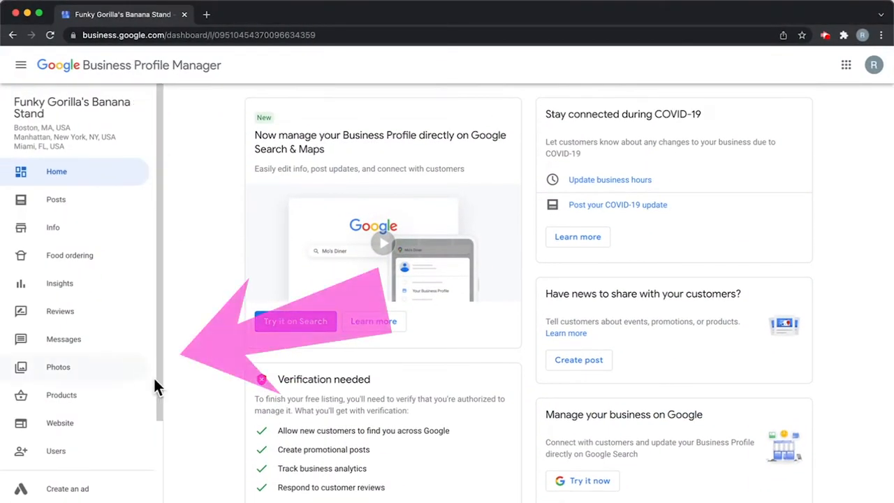
# Step: Go to the Photos page for Funky Gorilla's Banana Stand from the left sidebar
pyautogui.click(59, 366)
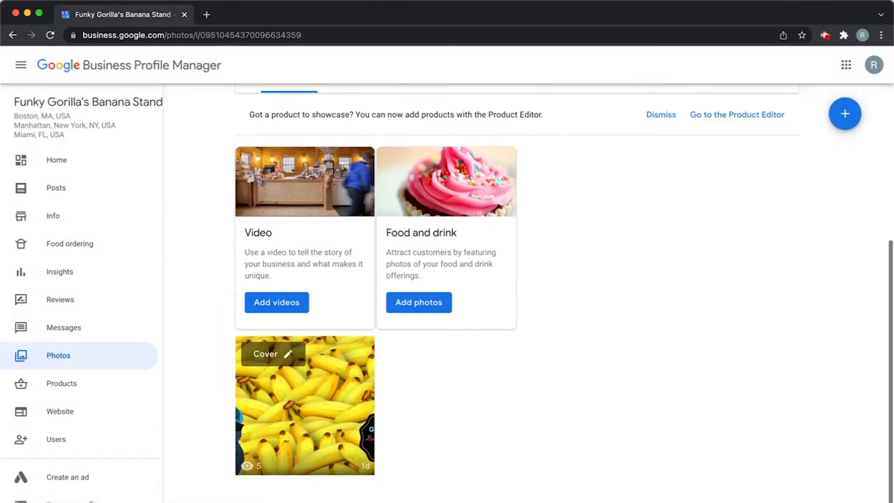
pyautogui.moveTo(505, 412)
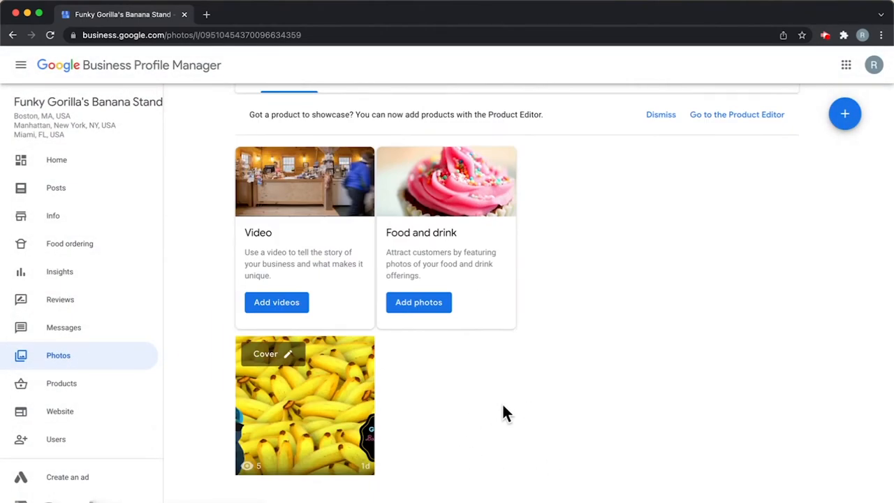
pyautogui.moveTo(480, 420)
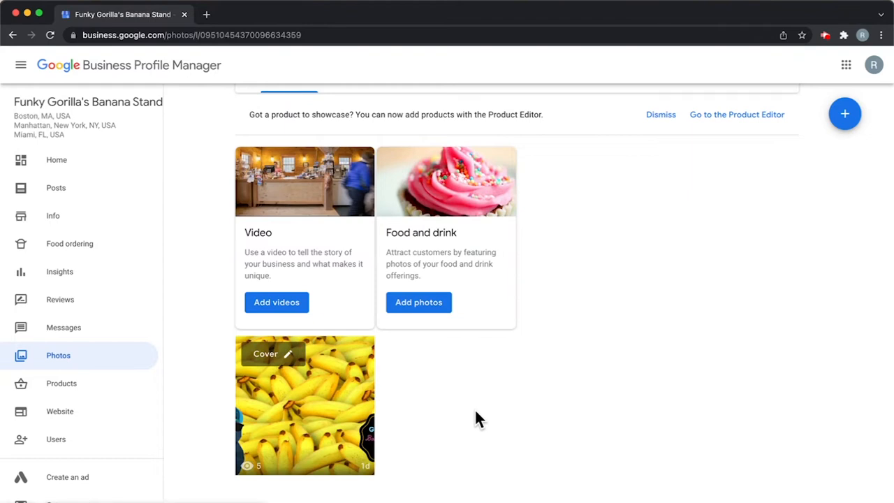
pyautogui.moveTo(509, 388)
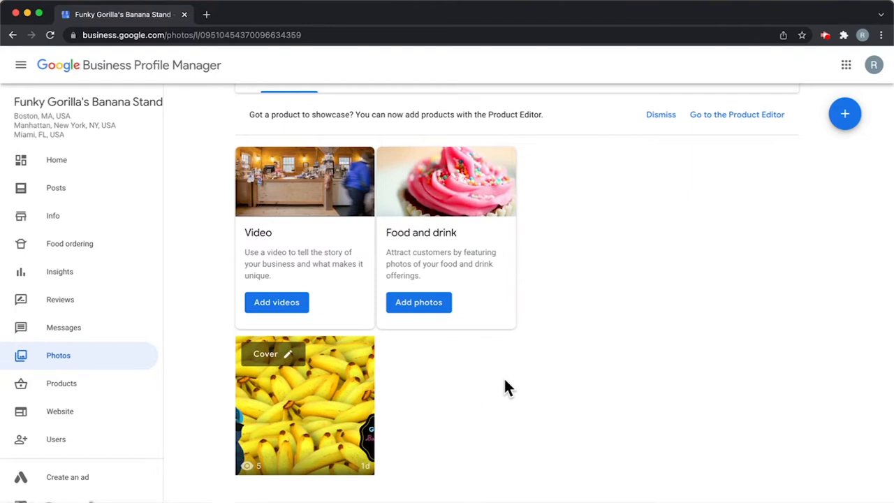
pyautogui.moveTo(572, 411)
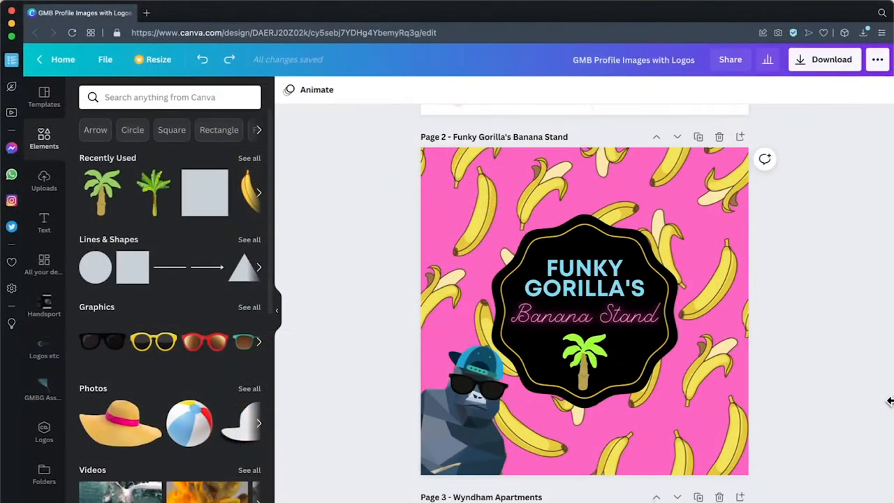
pyautogui.scroll(-3)
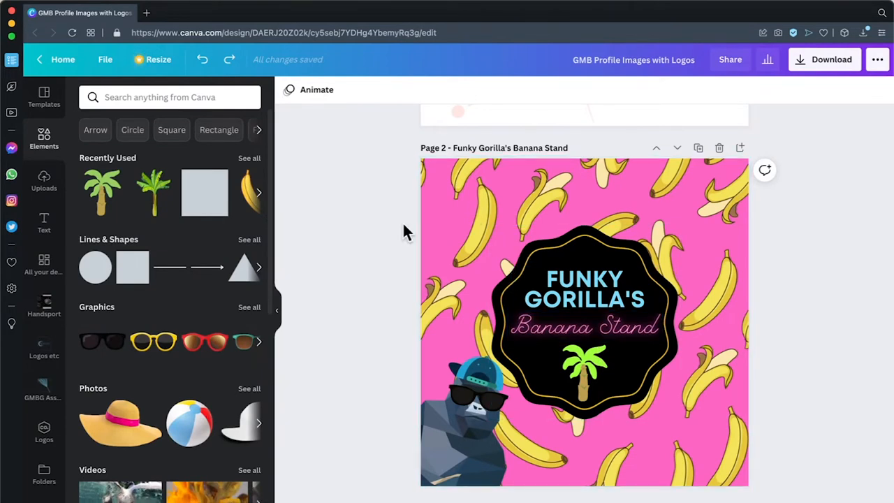
pyautogui.moveTo(869, 350)
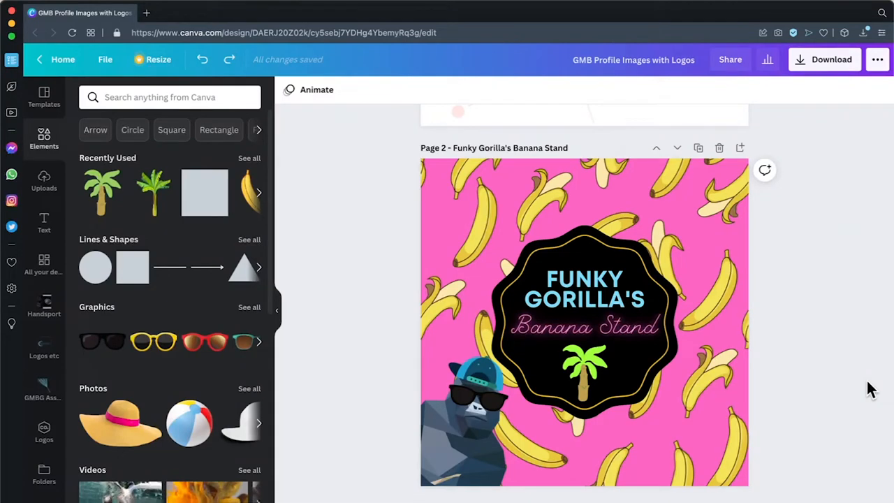
pyautogui.moveTo(358, 458)
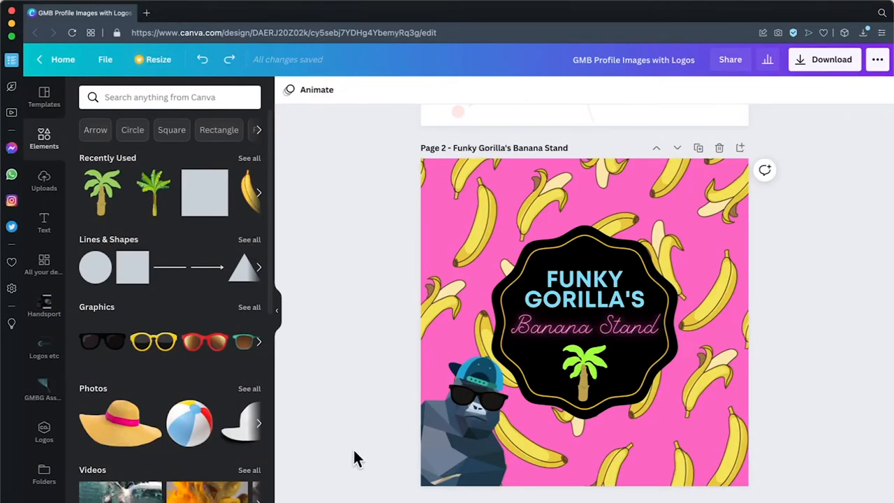
pyautogui.click(719, 305)
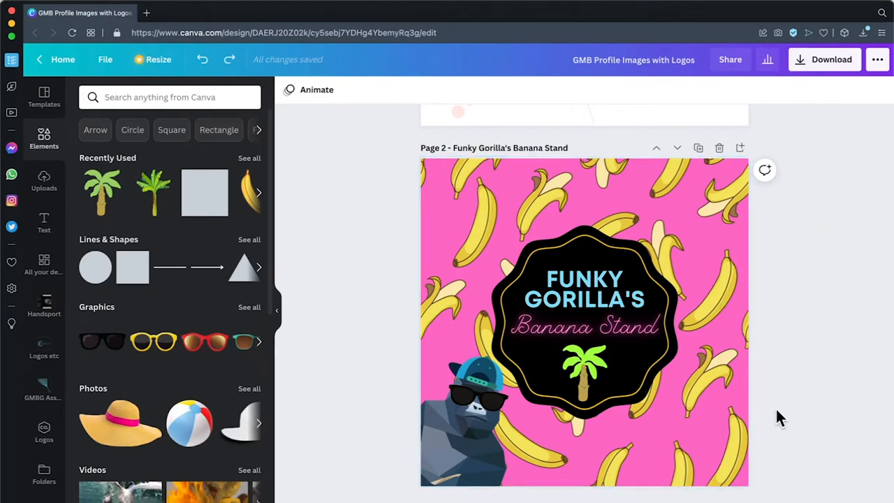
pyautogui.moveTo(851, 455)
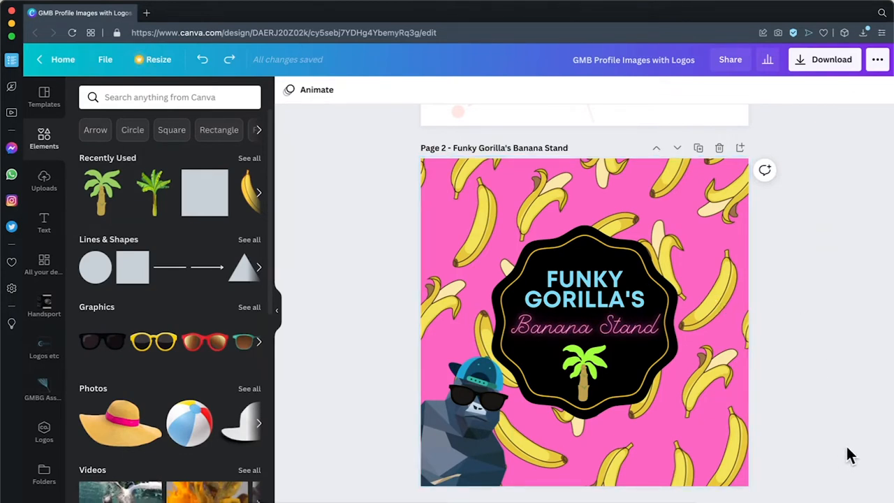
pyautogui.moveTo(687, 155)
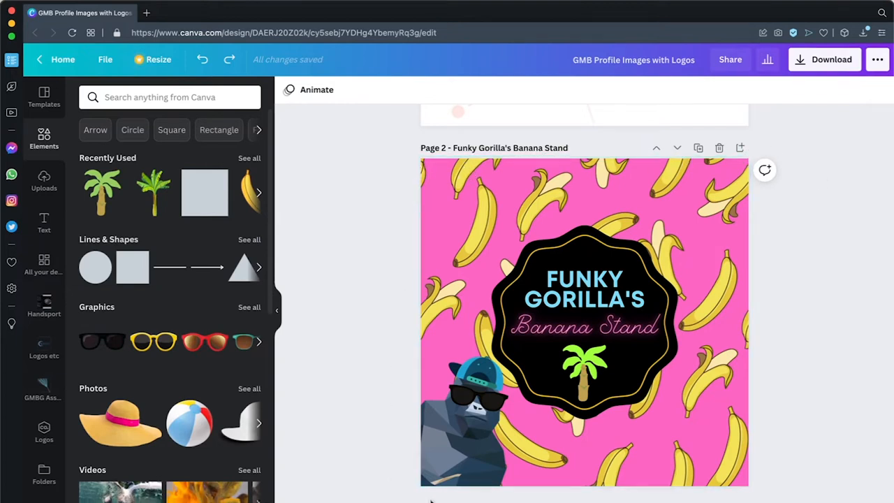
pyautogui.moveTo(790, 151)
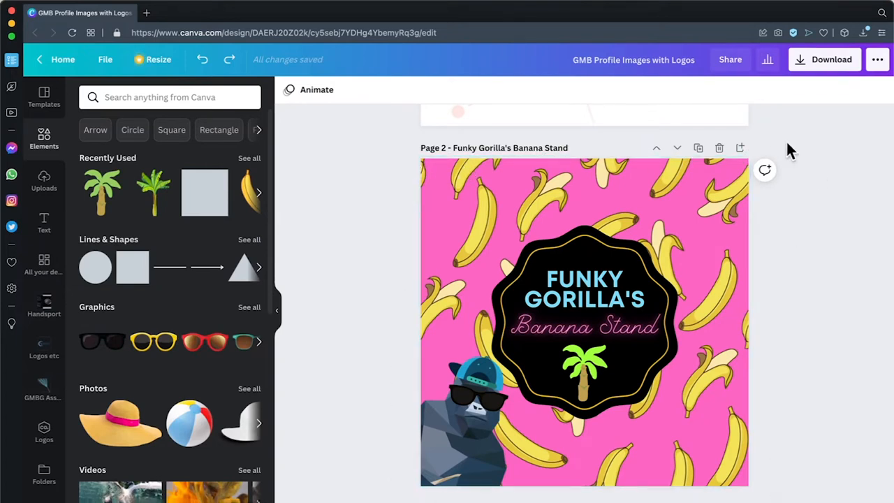
pyautogui.moveTo(845, 295)
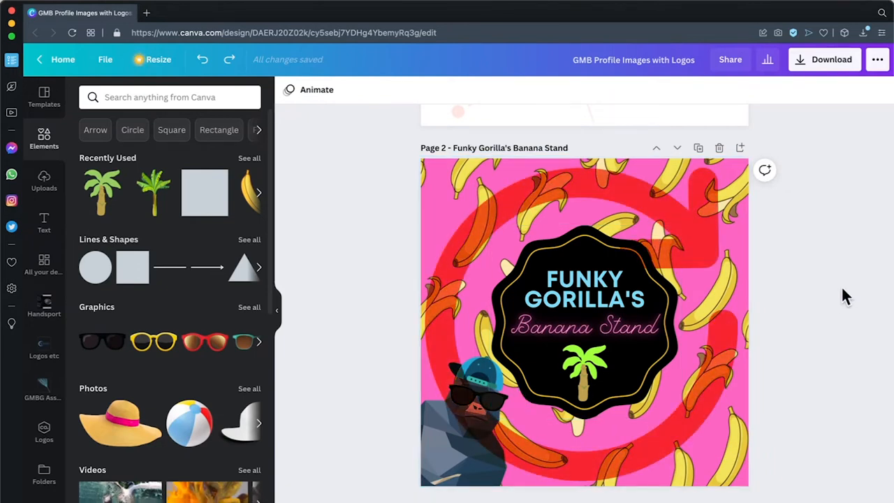
pyautogui.moveTo(867, 240)
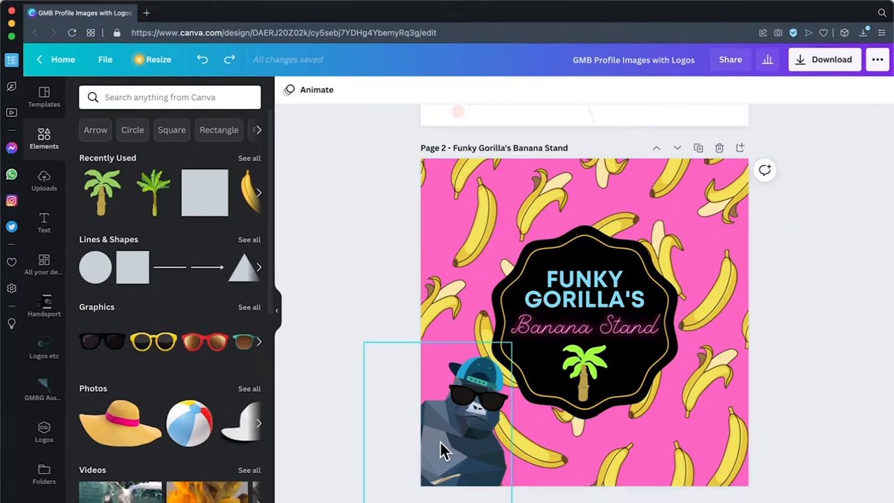
# Step: Select and delete the gorilla graphic at the bottom left of page 2
pyautogui.click(464, 412)
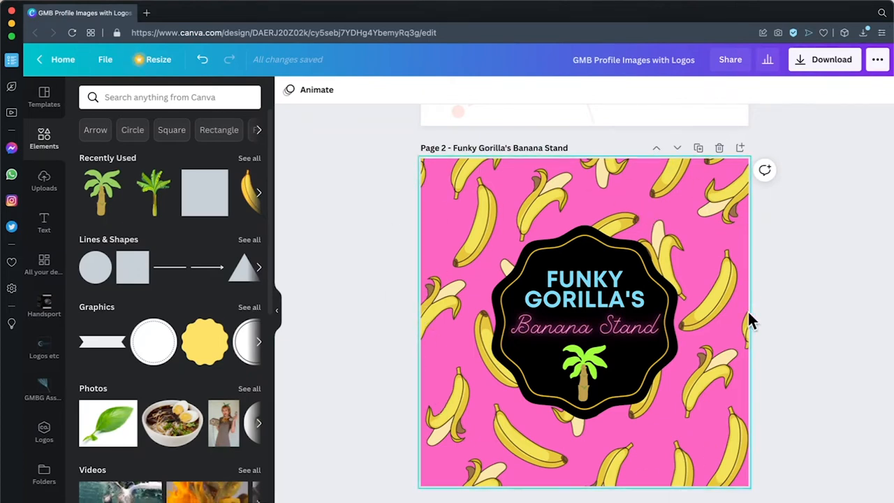
pyautogui.moveTo(704, 433)
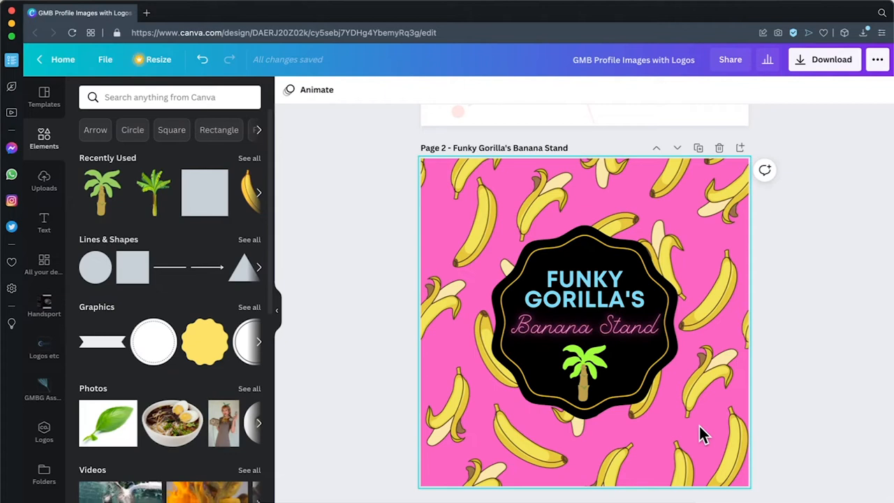
pyautogui.moveTo(687, 370)
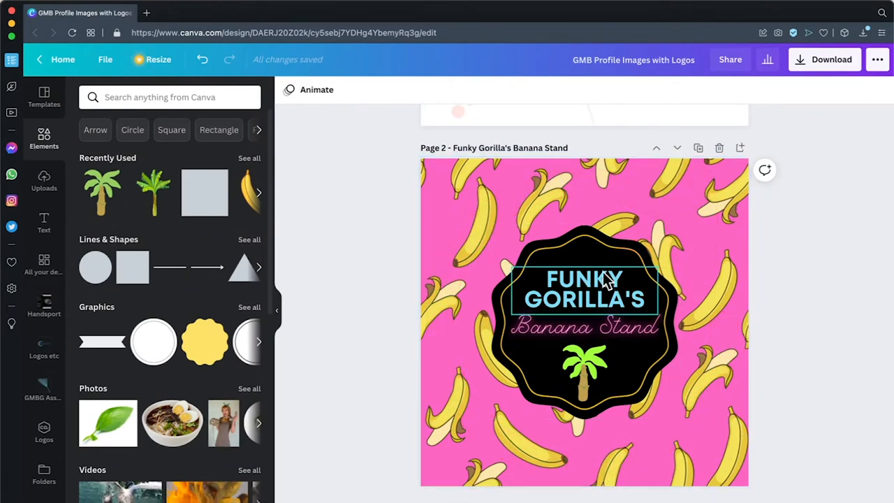
# Step: Scale the logo badge group up until it nearly fills the square page, centered over the banana pattern
pyautogui.click(584, 322)
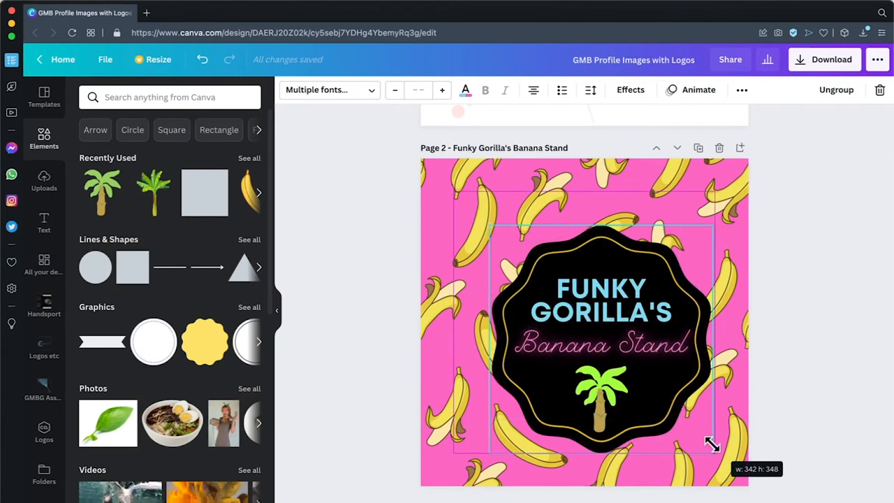
pyautogui.moveTo(712, 445); pyautogui.dragTo(682, 422)
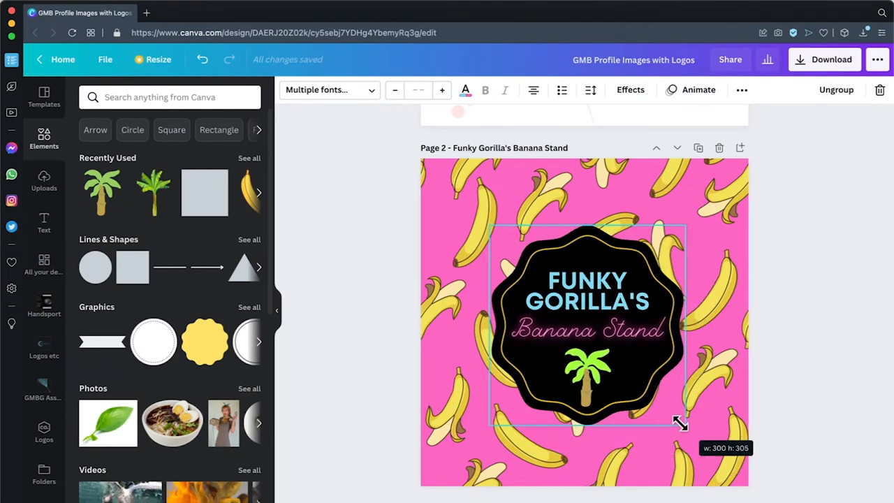
pyautogui.moveTo(682, 422); pyautogui.dragTo(738, 478)
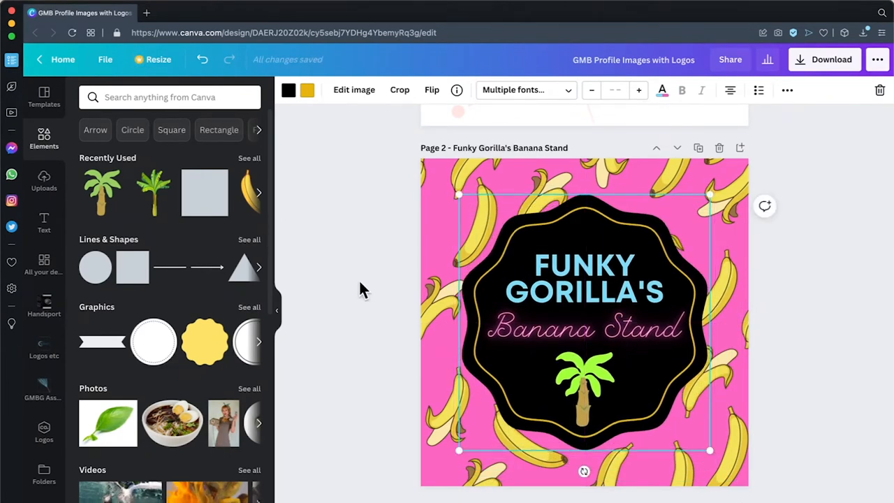
pyautogui.moveTo(710, 450); pyautogui.dragTo(758, 496)
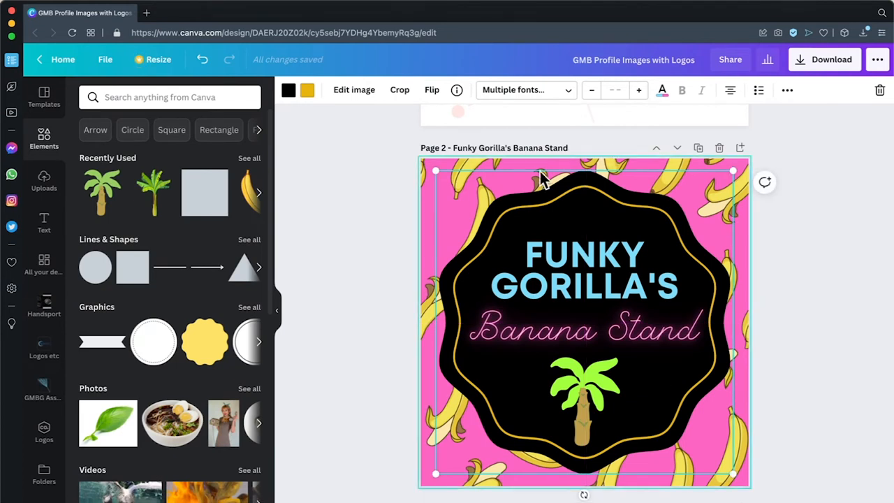
pyautogui.moveTo(645, 399)
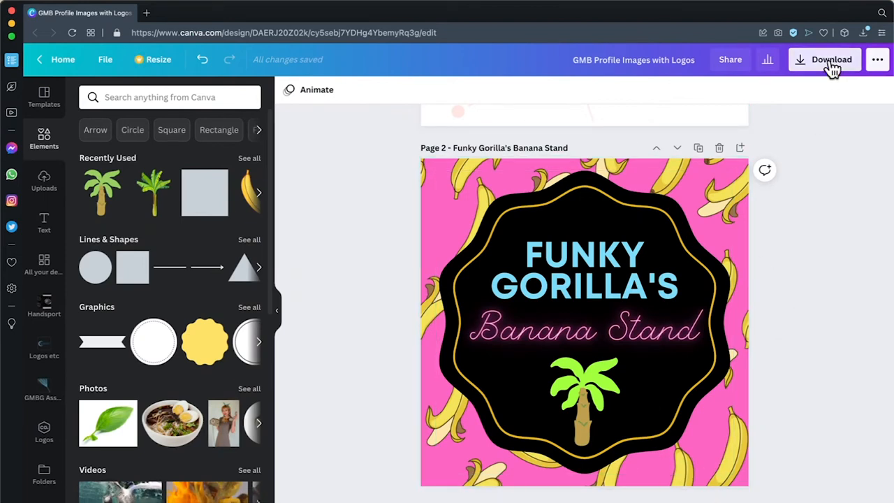
# Step: Download page 2 of the design as a PNG file
pyautogui.click(830, 59)
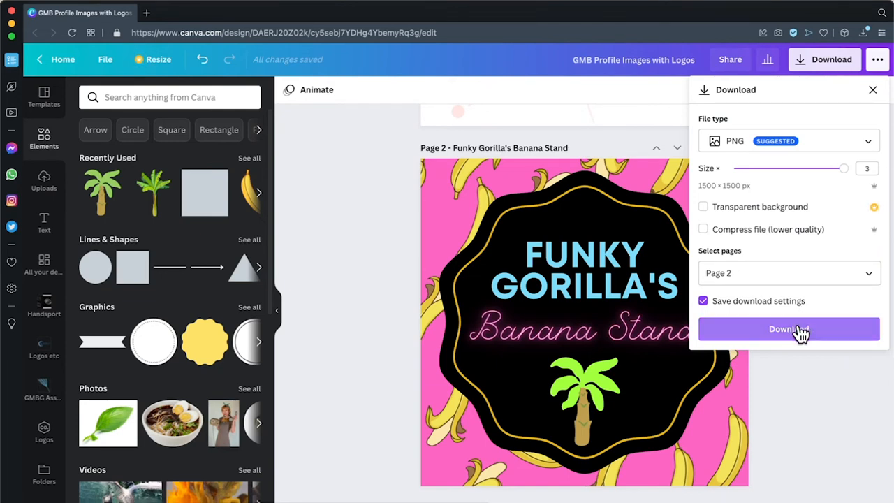
pyautogui.click(788, 330)
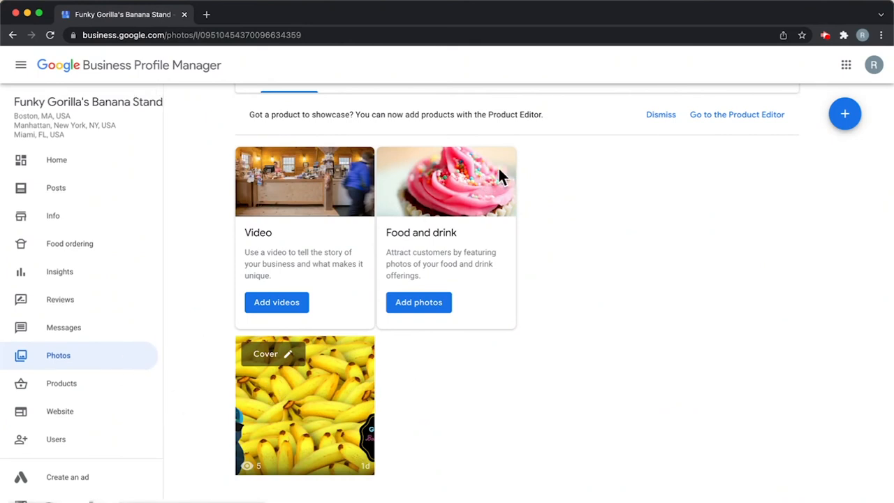
pyautogui.moveTo(188, 73)
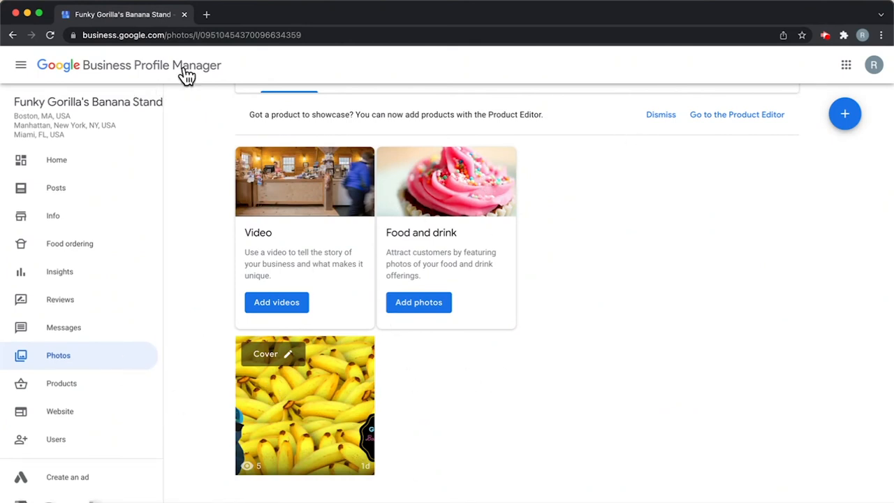
pyautogui.moveTo(304, 363)
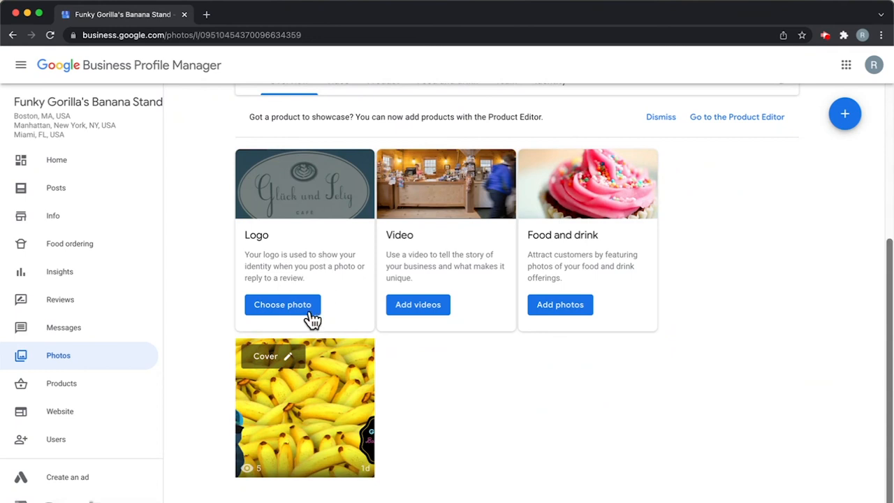
pyautogui.moveTo(341, 328)
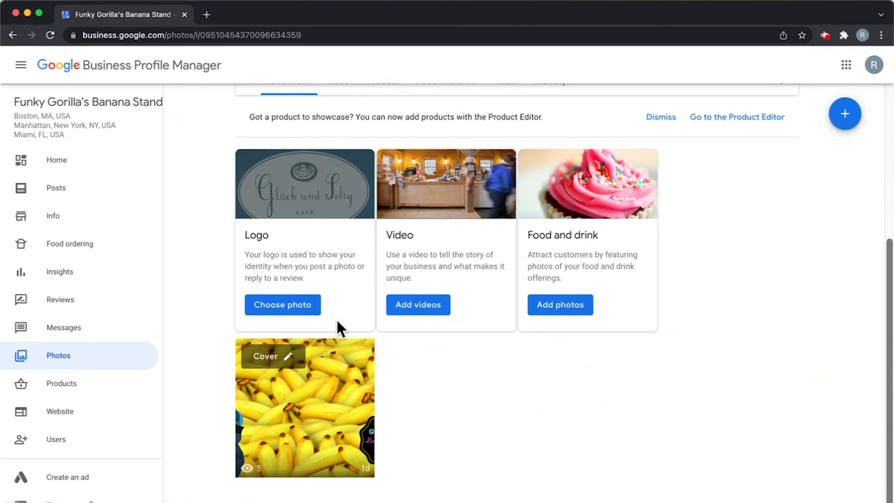